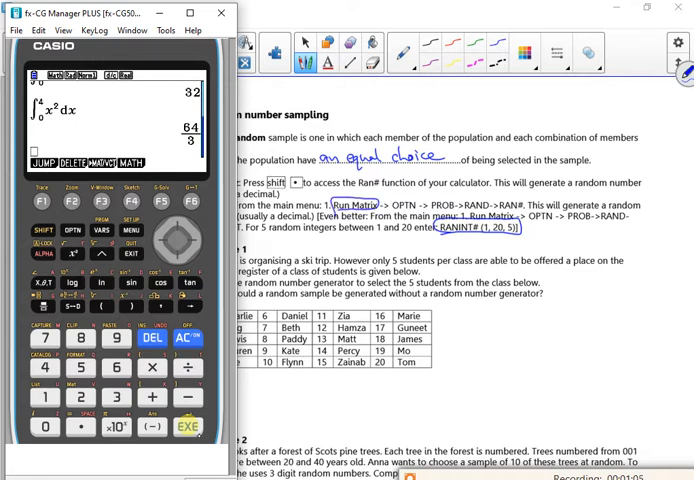
# Reach the emulator's RAND menu through OPTN and PROB, then minimise the emulator
pyautogui.click(71, 229)
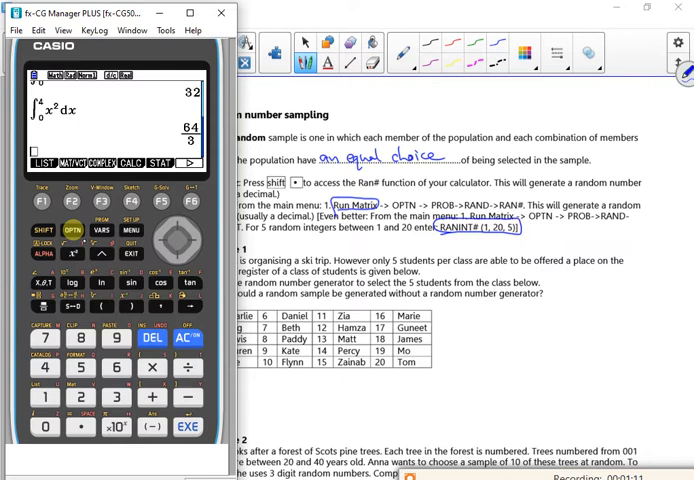
pyautogui.click(189, 202)
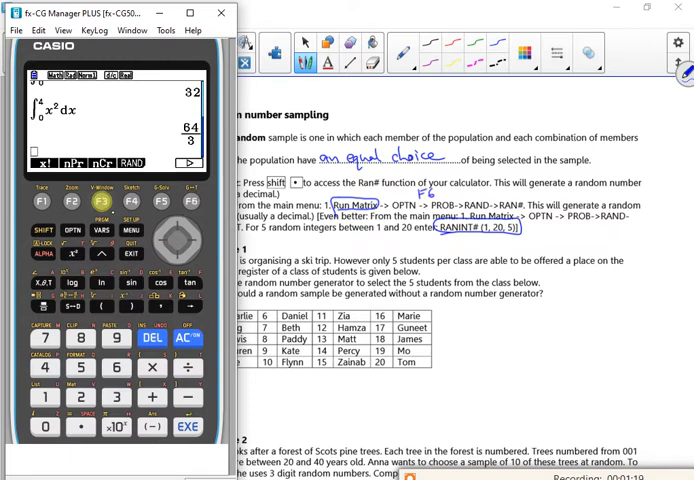
pyautogui.click(129, 201)
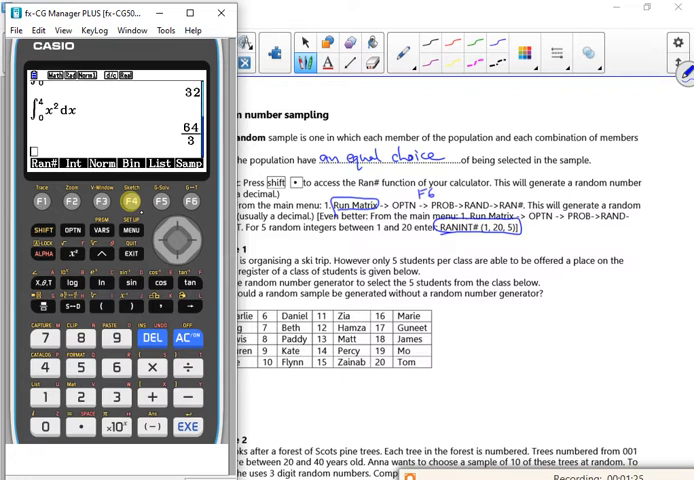
pyautogui.click(41, 201)
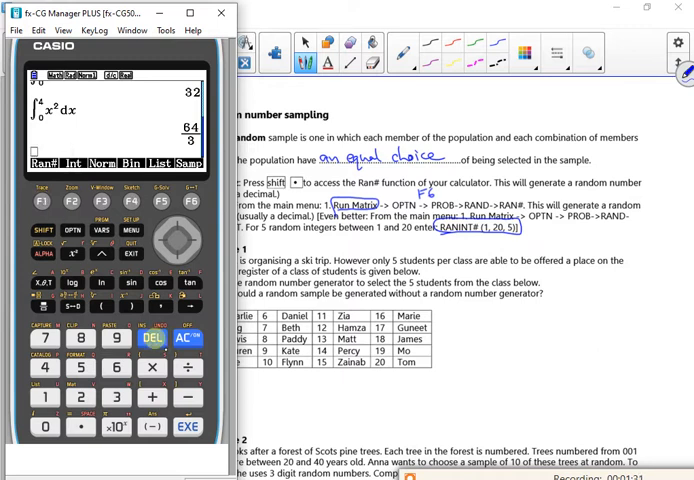
pyautogui.click(71, 200)
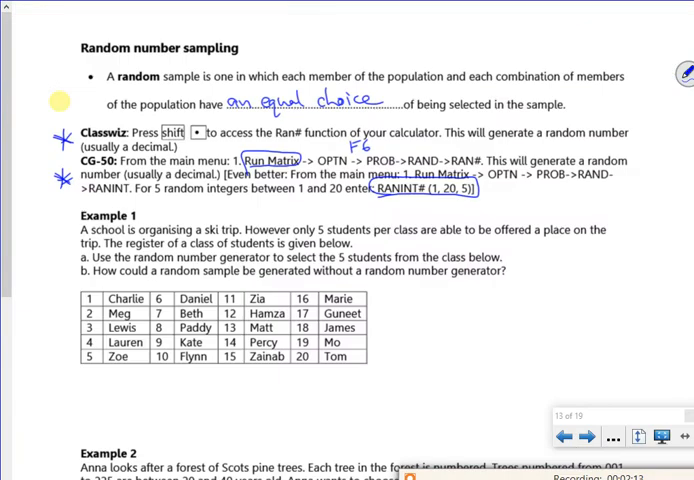
# Scroll down past the starred Example 1 register to Example 2's table
pyautogui.scroll(-3)
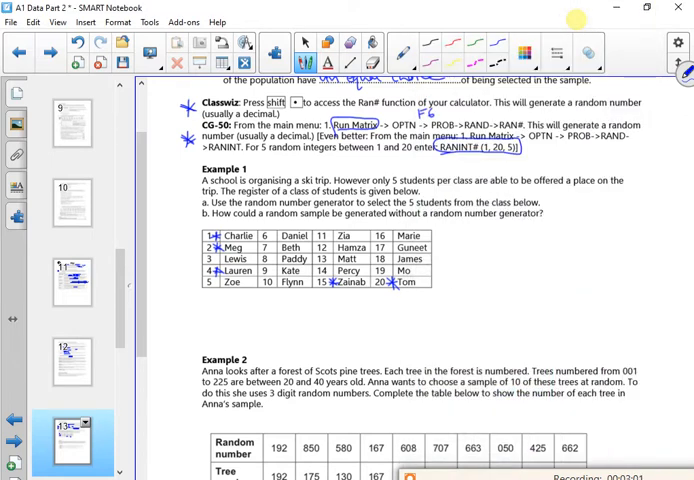
pyautogui.scroll(-3)
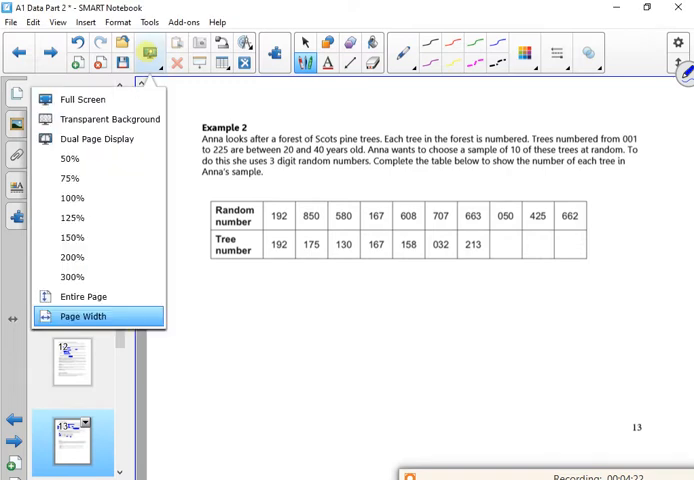
# Enlarge the page and handwrite '000 → 999 = 1000 numbers' and '1000/225 ='
pyautogui.click(85, 315)
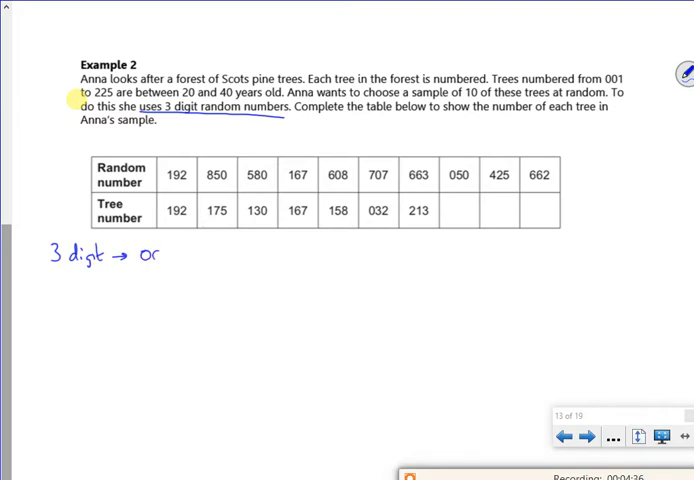
pyautogui.write('000→999')
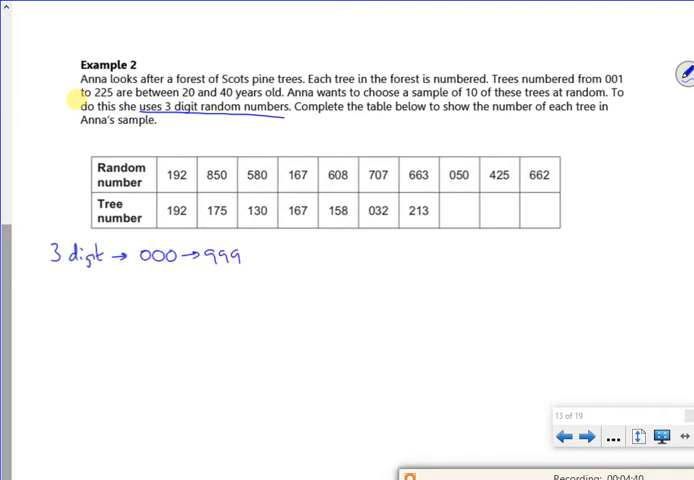
pyautogui.write('=1000')
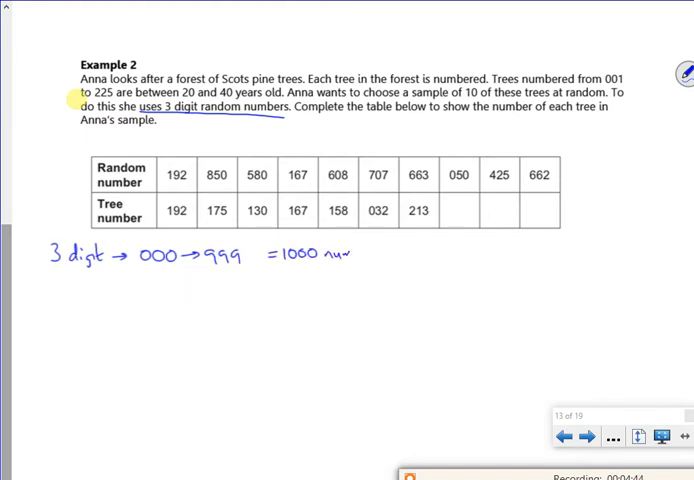
pyautogui.write('numbers.')
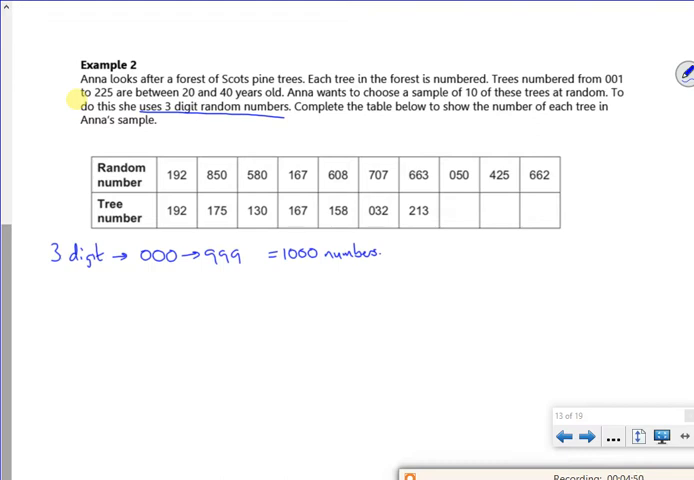
pyautogui.write('10')
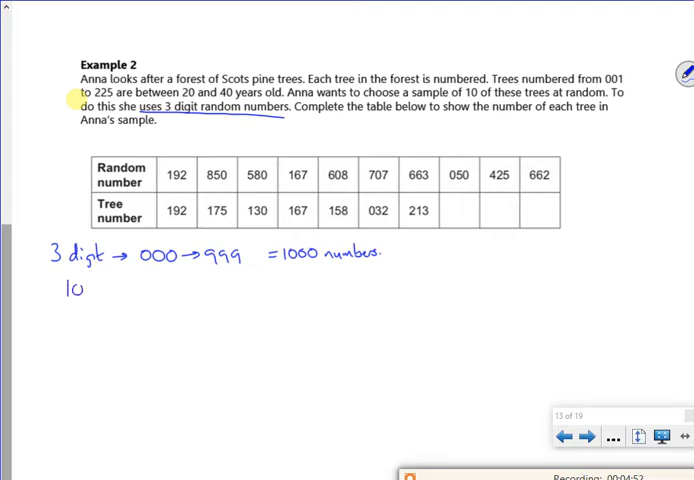
pyautogui.write('1000 /')
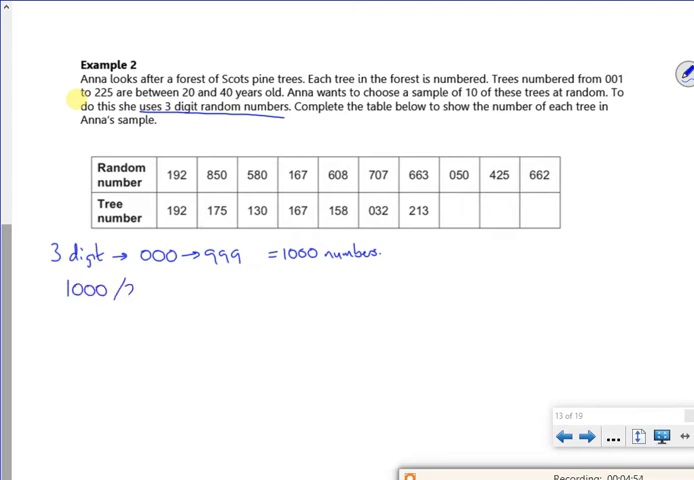
pyautogui.write('225 =')
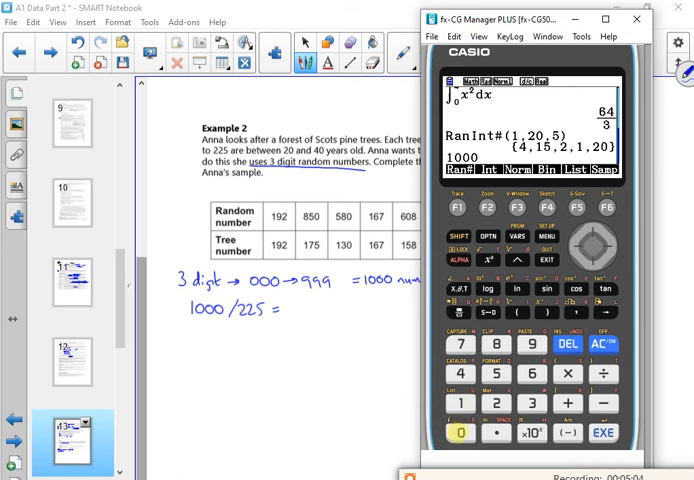
# Calculate 1000 ÷ 225 on the calculator emulator
pyautogui.click(499, 374)
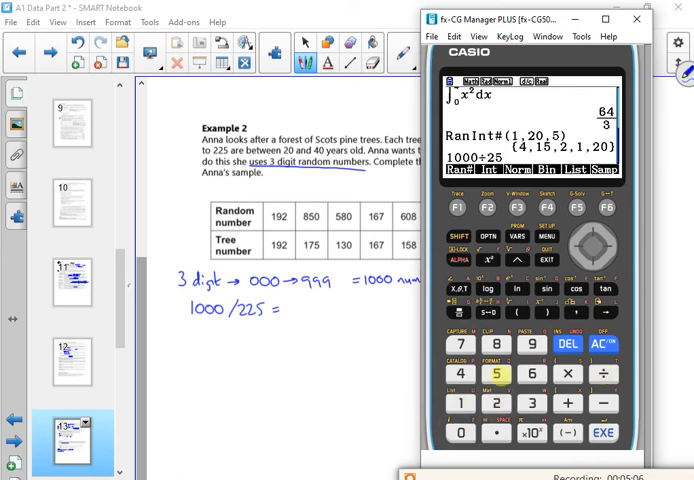
pyautogui.click(497, 373)
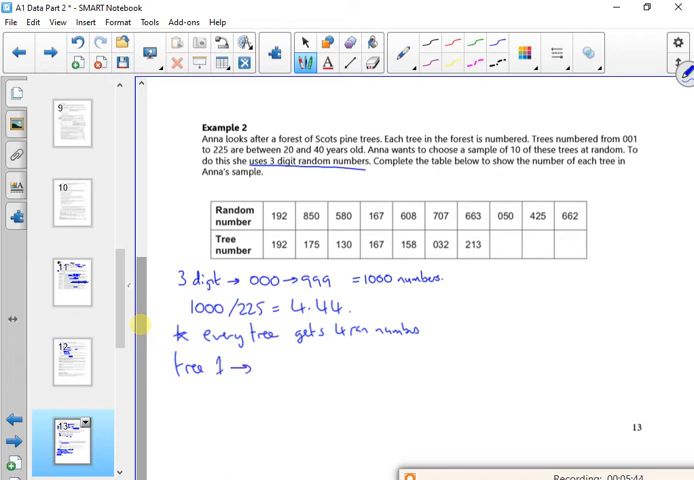
# Handwrite 'tree 1 → 000 → 003' and '2 → 004 → 007' below the calculation
pyautogui.write('000')
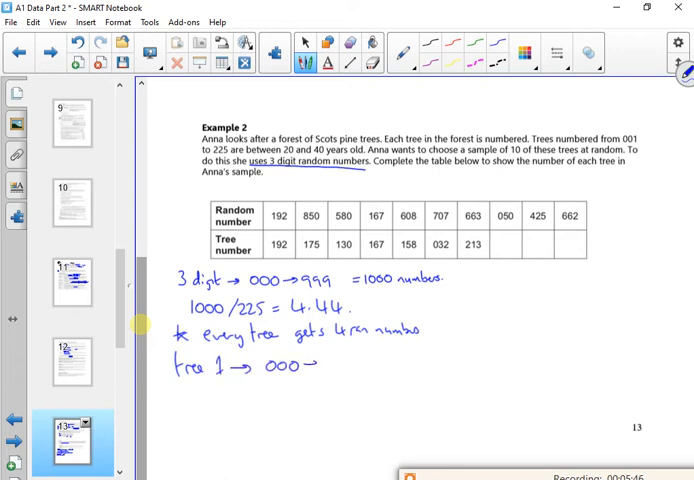
pyautogui.write('→003')
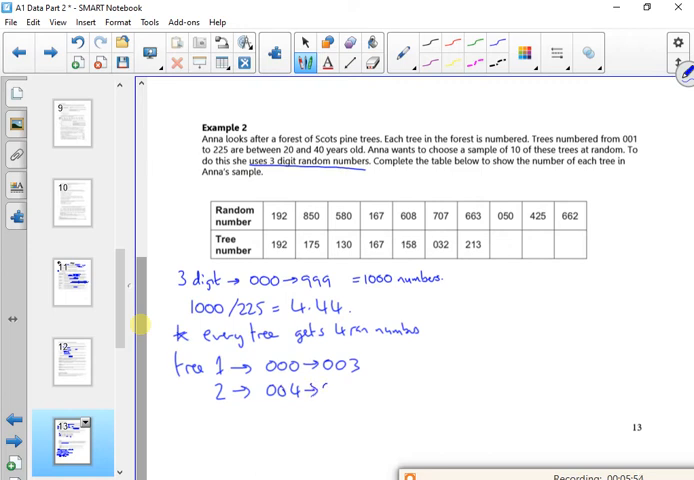
pyautogui.write('007')
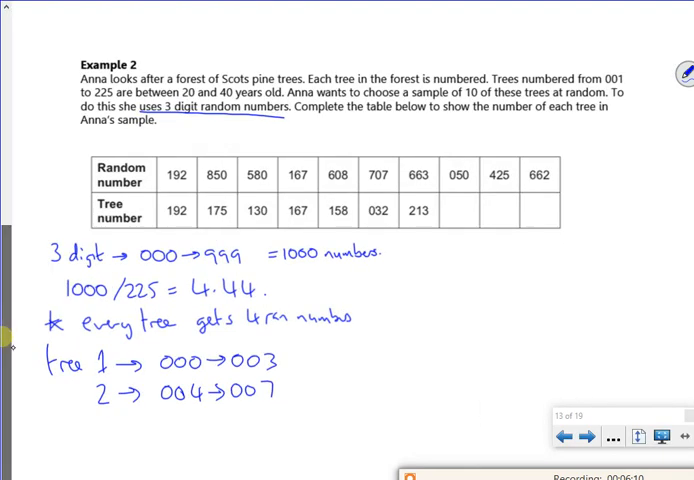
# Handwrite '4×225 = 900 numbers' and the note to use 000→899
pyautogui.scroll(-3)
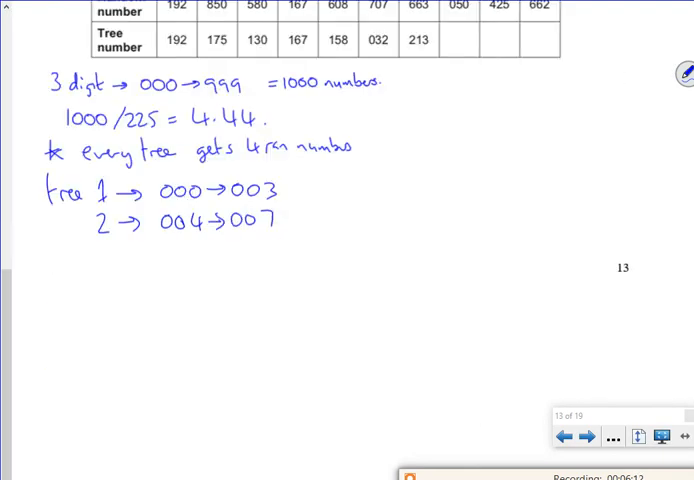
pyautogui.write('4×225 = 900 numbers')
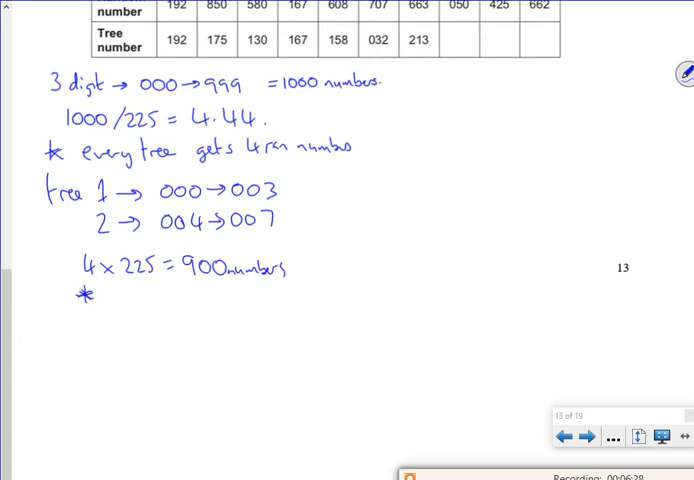
pyautogui.write('U')
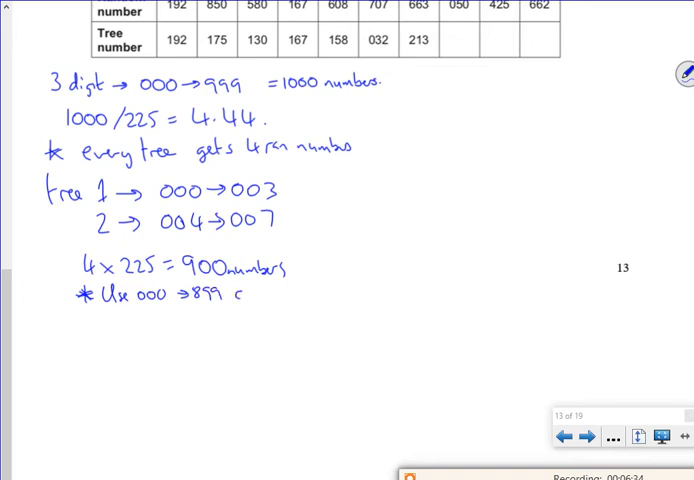
pyautogui.write('calc.')
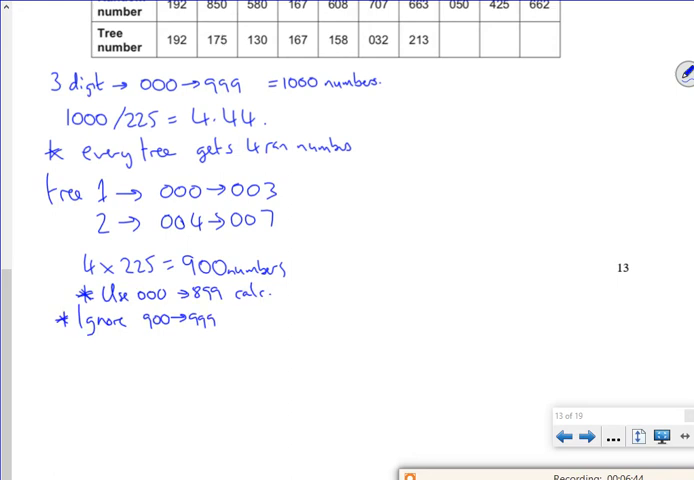
# Add starred rules to ignore 900→999 and repeats, then go to Example 3
pyautogui.write('*')
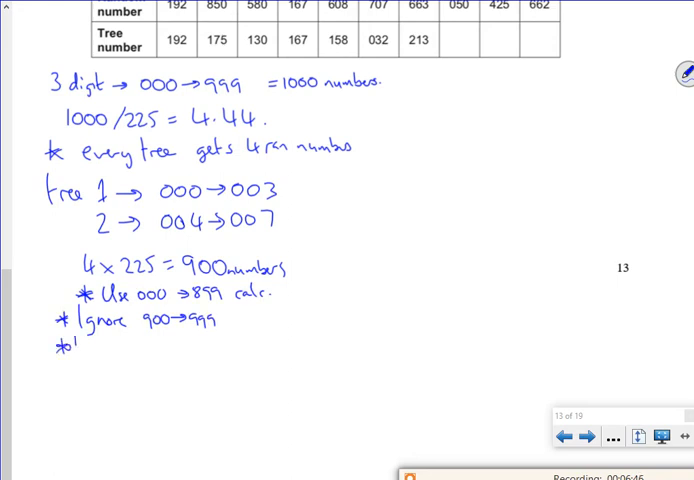
pyautogui.write('Have a')
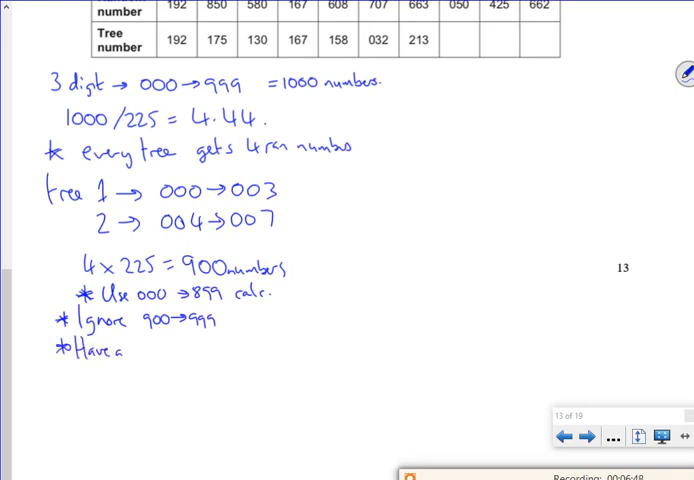
pyautogui.write('any repeats →')
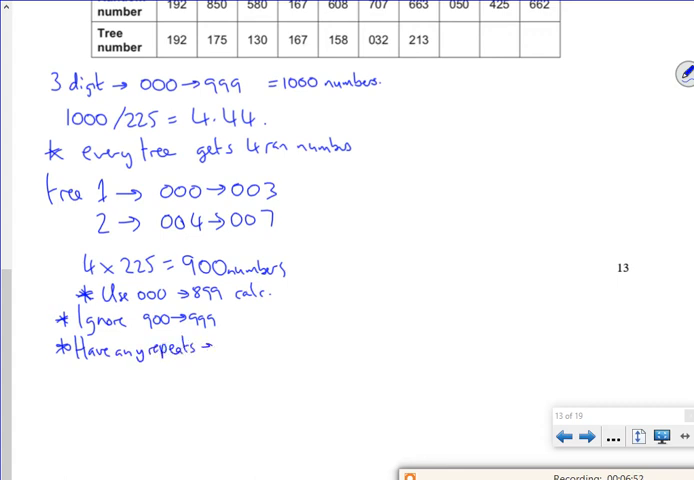
pyautogui.write('ignore these as well.')
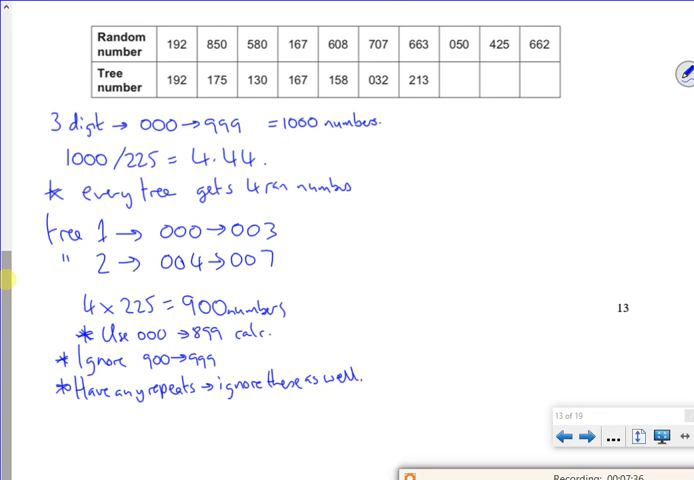
pyautogui.click(583, 437)
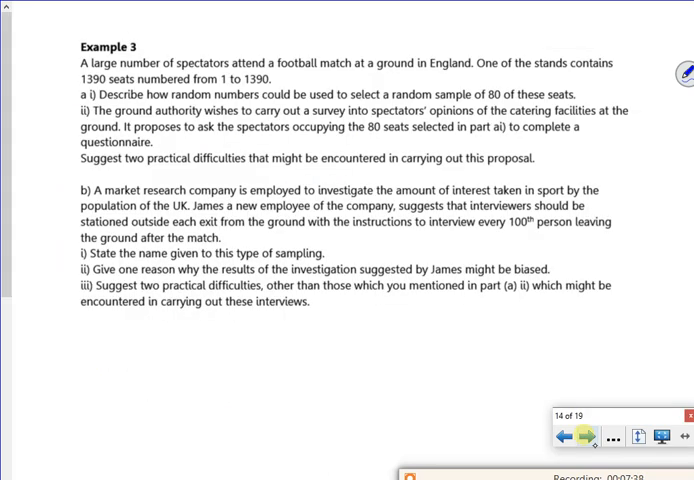